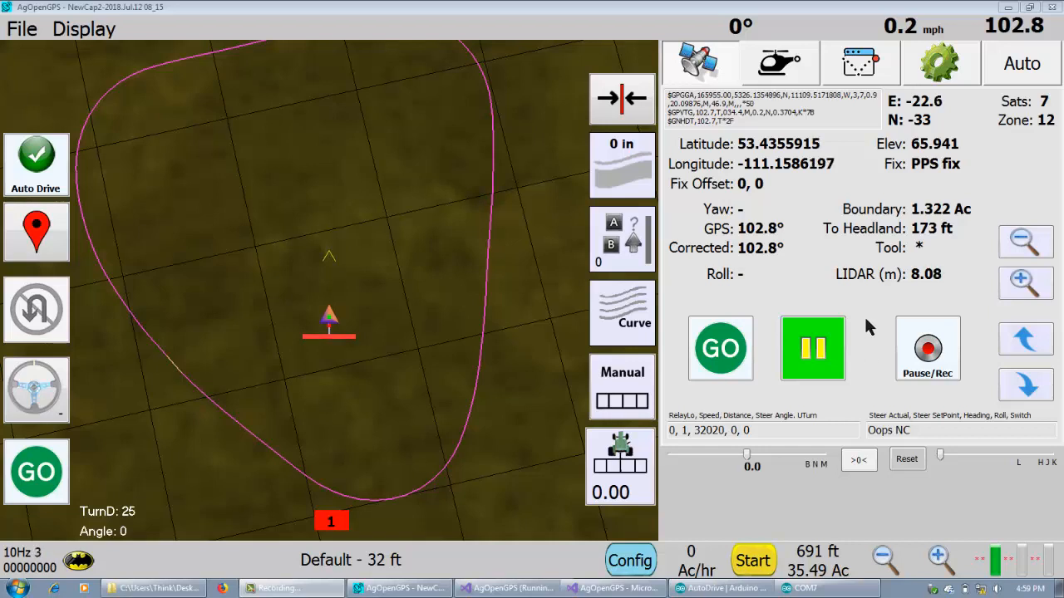
pyautogui.moveTo(974, 473)
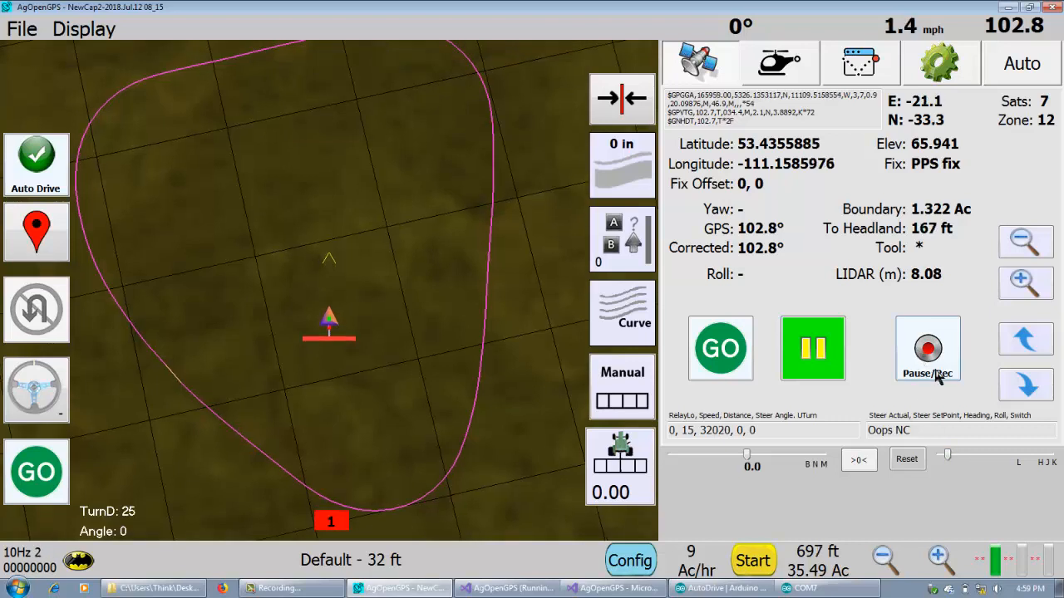
# Step: Start path recording and drive the vehicle to trace the yellow line
pyautogui.click(928, 348)
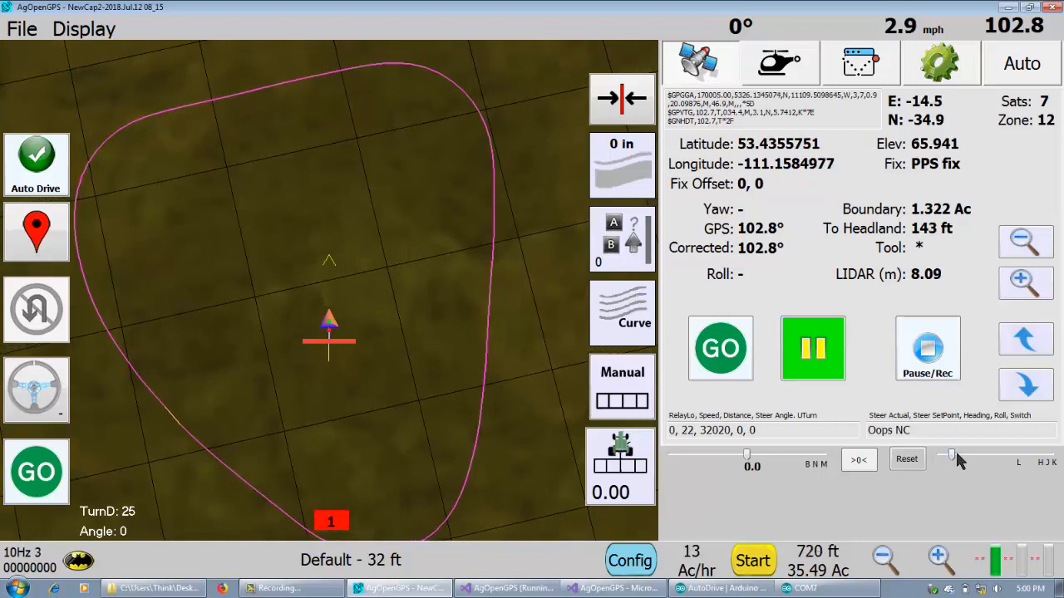
pyautogui.click(620, 466)
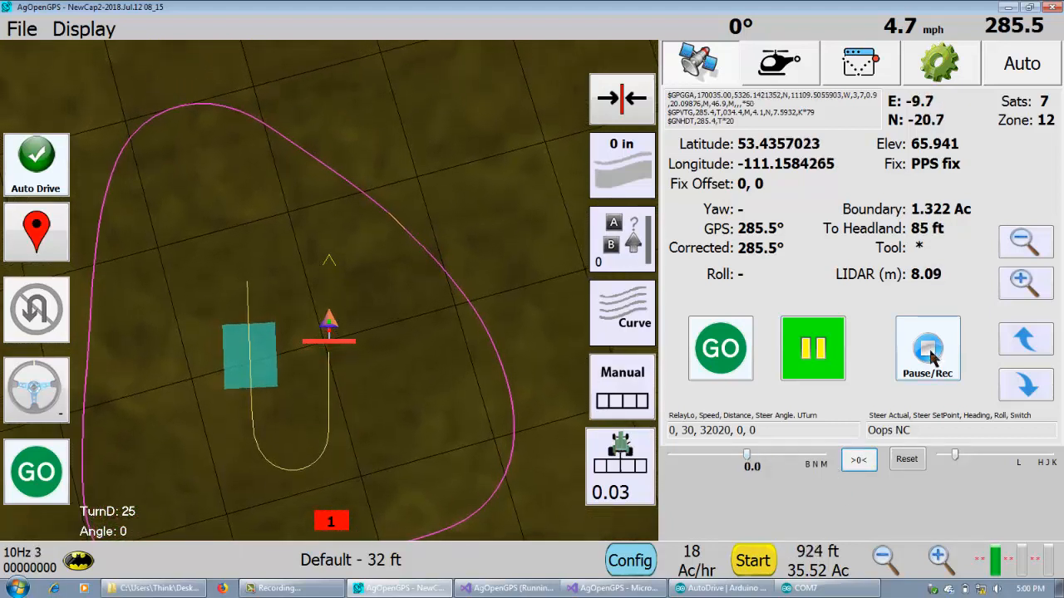
# Step: Stop recording and begin replaying the recorded path with GO
pyautogui.click(928, 347)
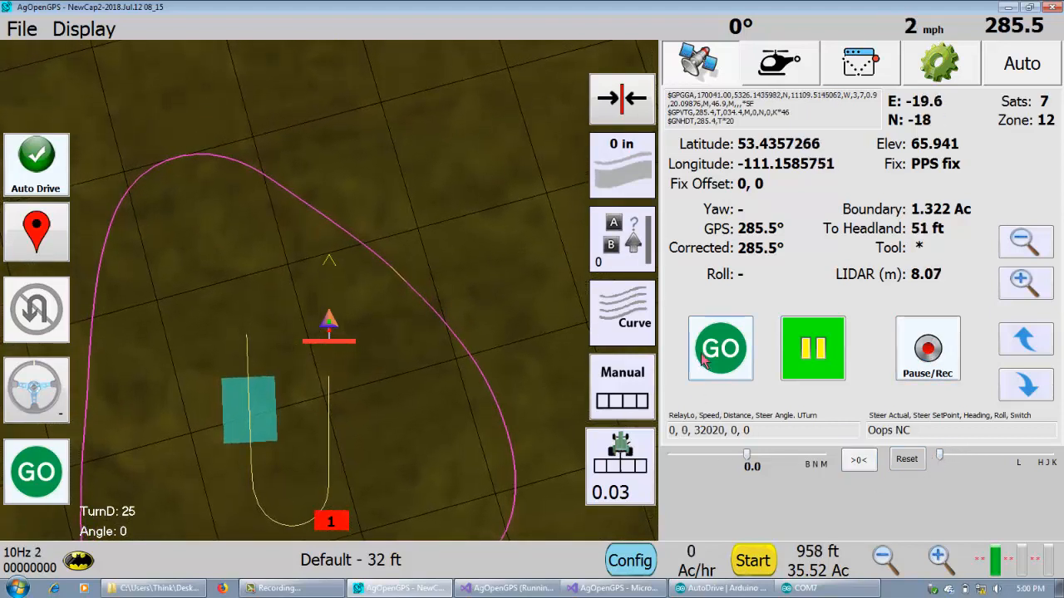
pyautogui.click(720, 349)
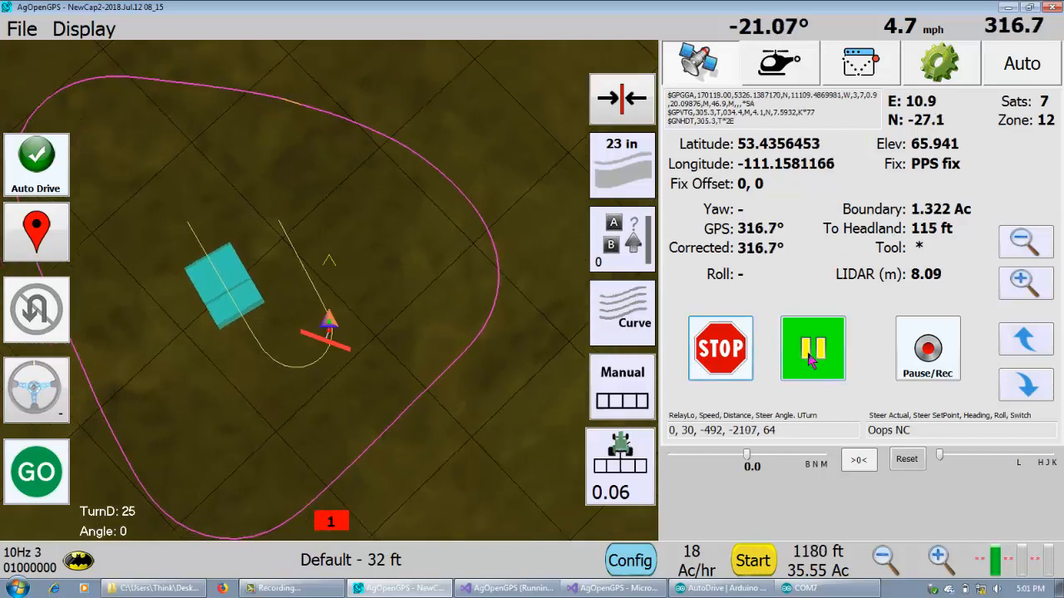
# Step: Pause the replay and immediately resume it along the recorded line
pyautogui.click(811, 347)
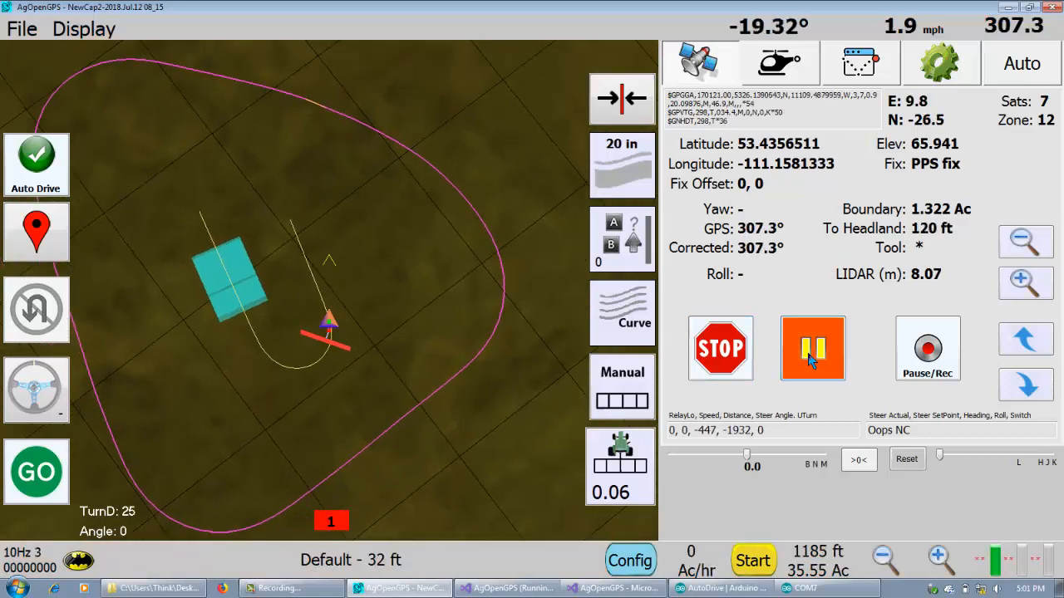
pyautogui.click(811, 348)
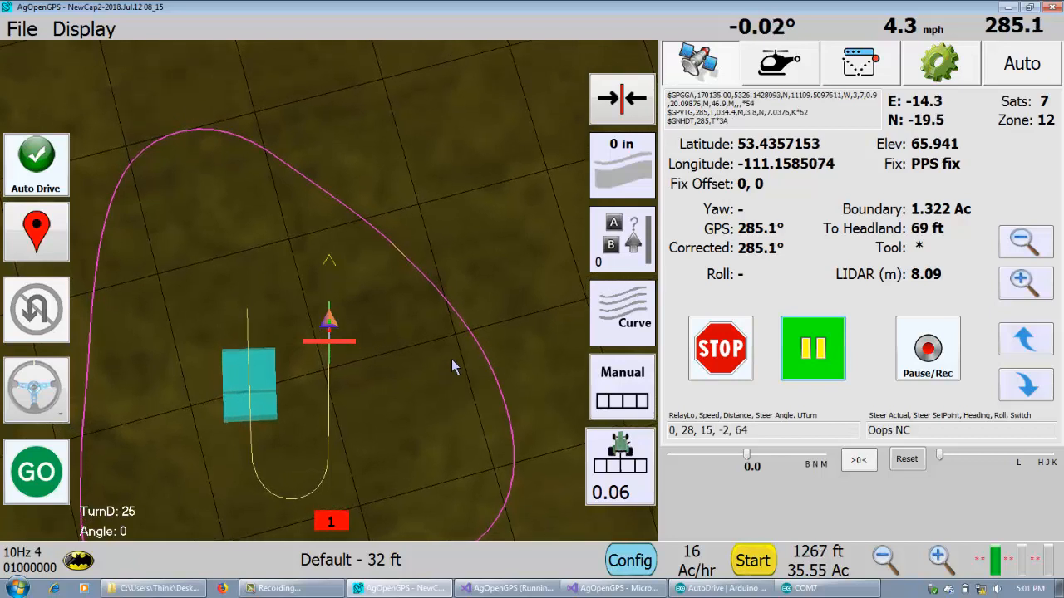
# Step: Stop and restart the replay twice, resume once, then leave it stopped
pyautogui.click(720, 347)
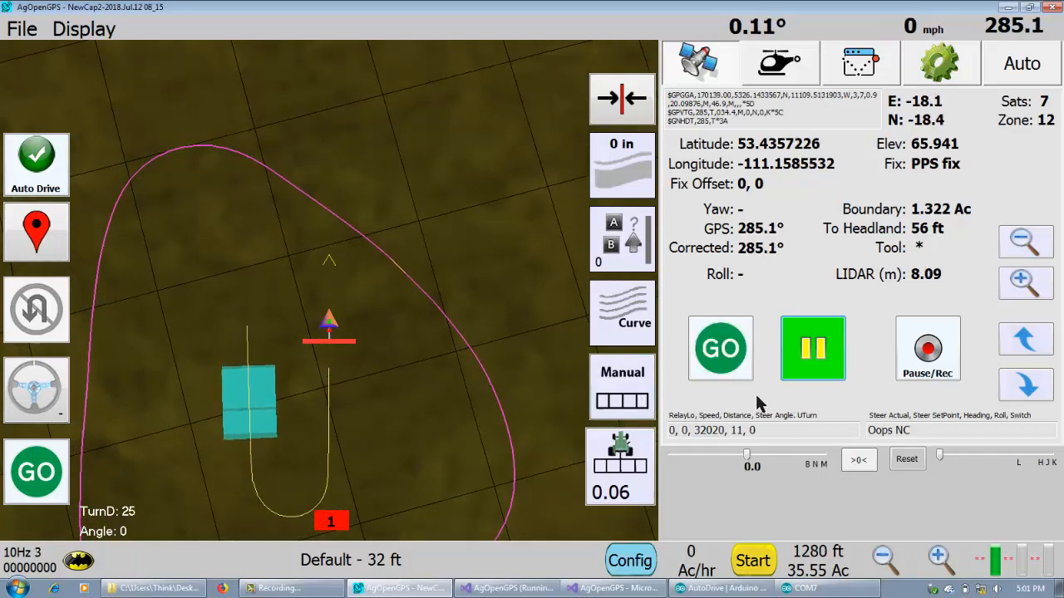
pyautogui.click(720, 349)
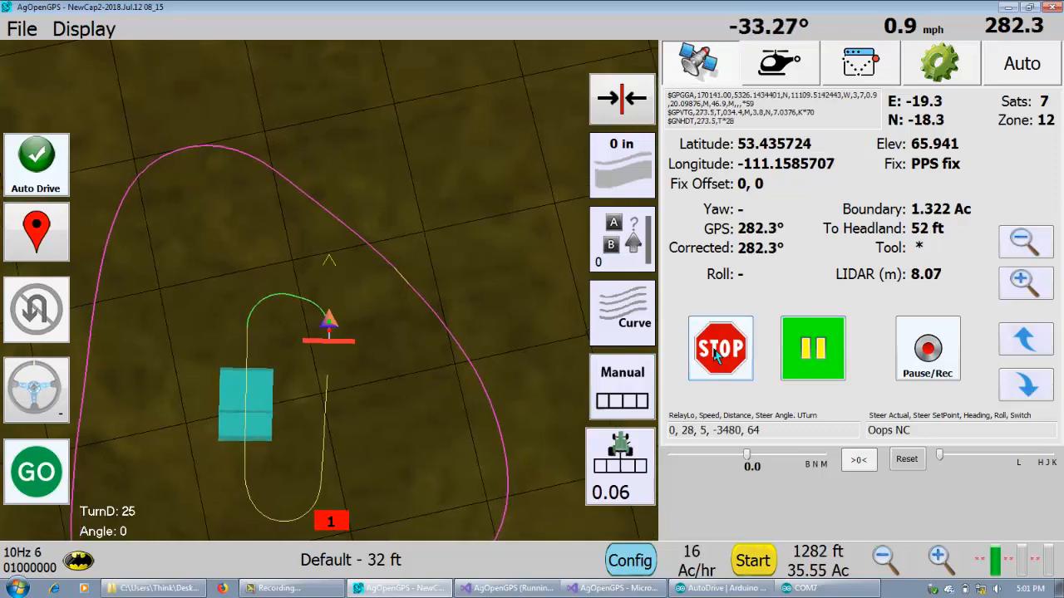
pyautogui.click(720, 349)
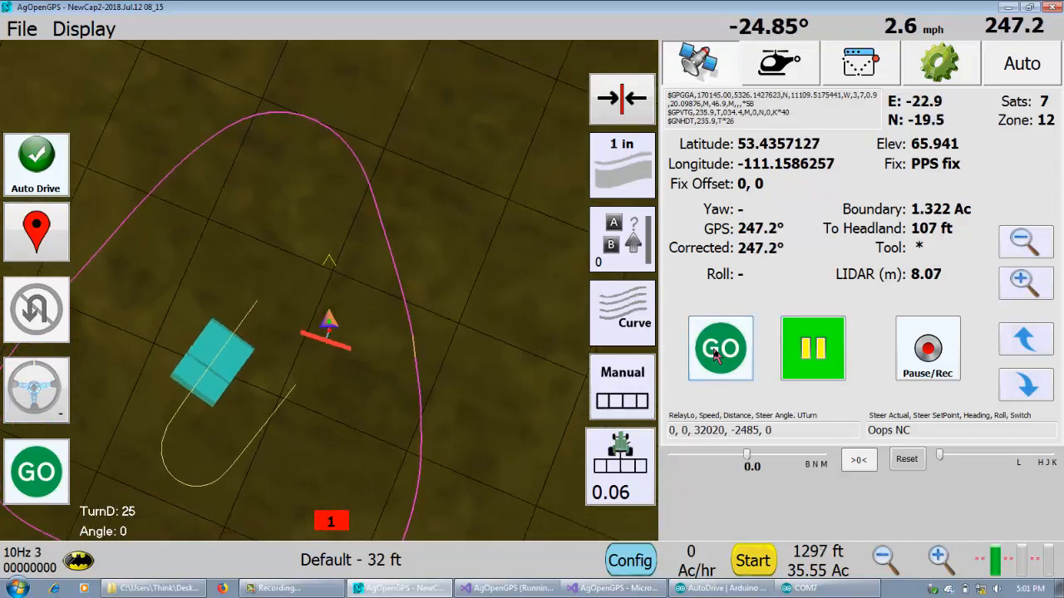
pyautogui.click(719, 349)
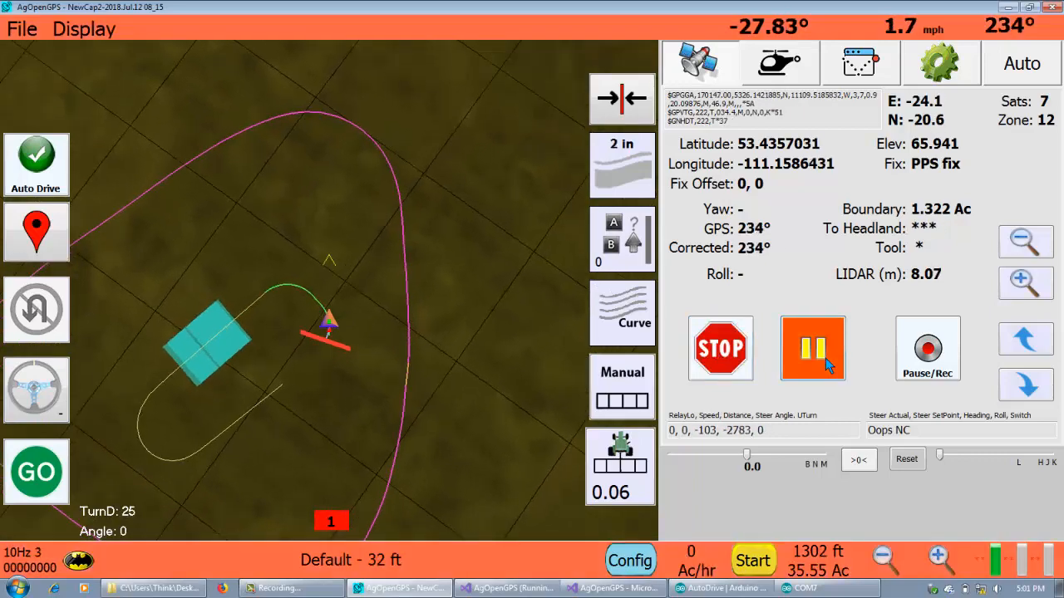
pyautogui.click(811, 347)
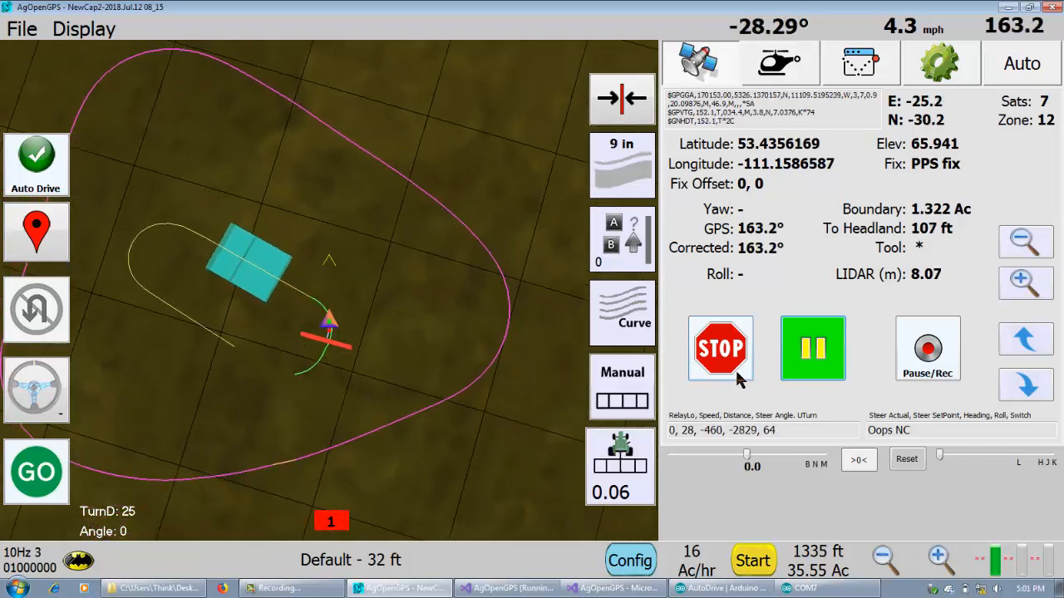
pyautogui.click(719, 349)
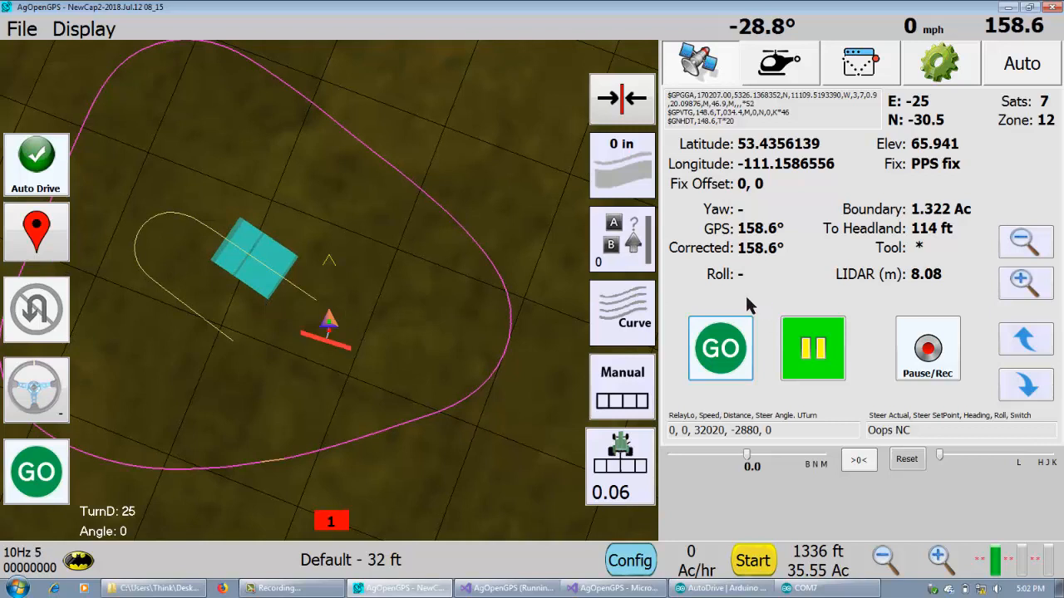
pyautogui.moveTo(424, 373)
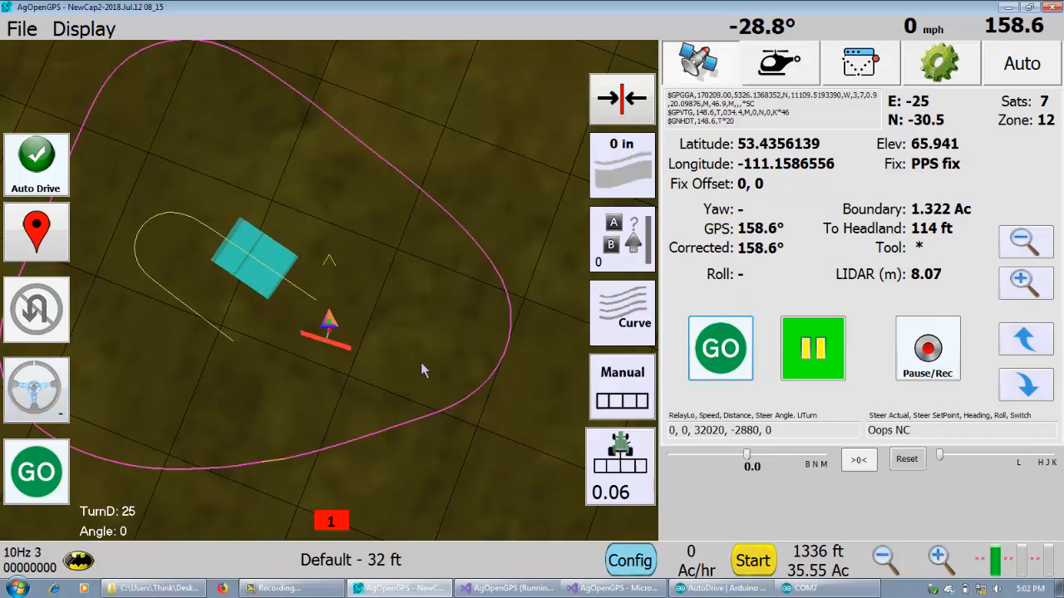
pyautogui.moveTo(531, 183)
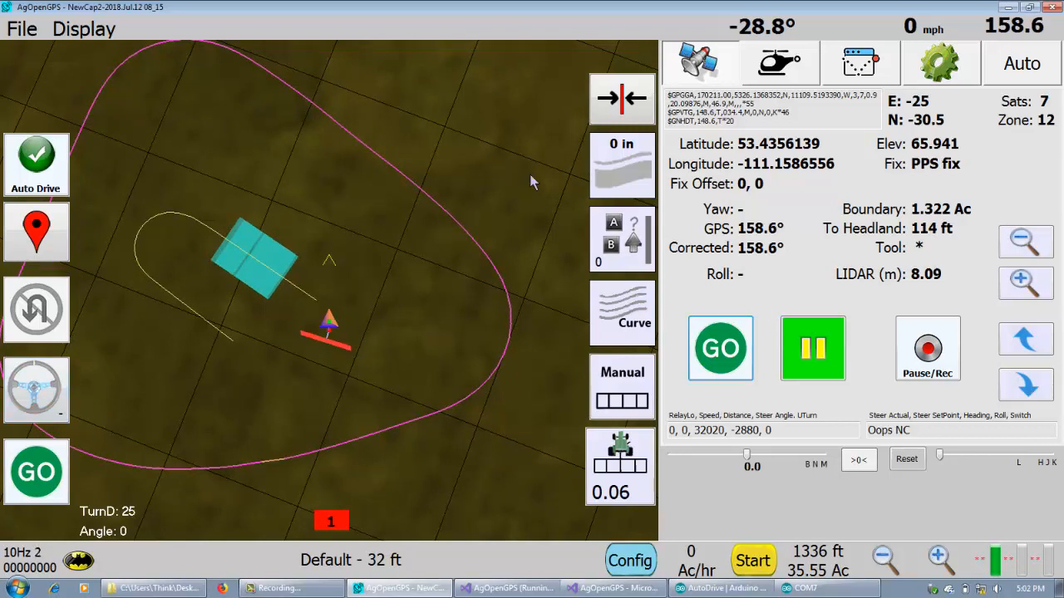
pyautogui.moveTo(472, 319)
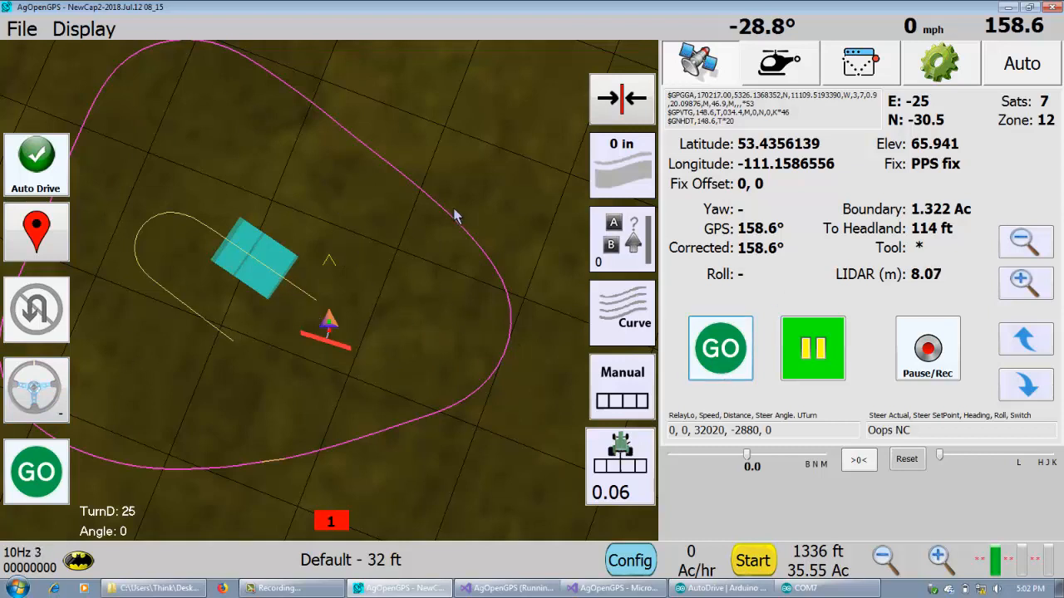
pyautogui.moveTo(433, 319)
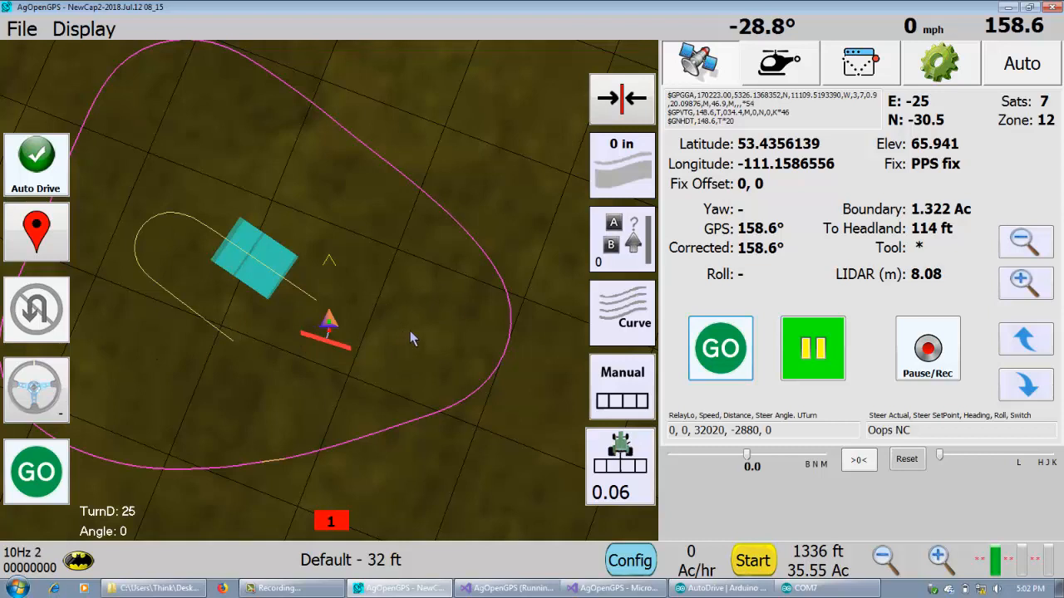
pyautogui.moveTo(449, 391)
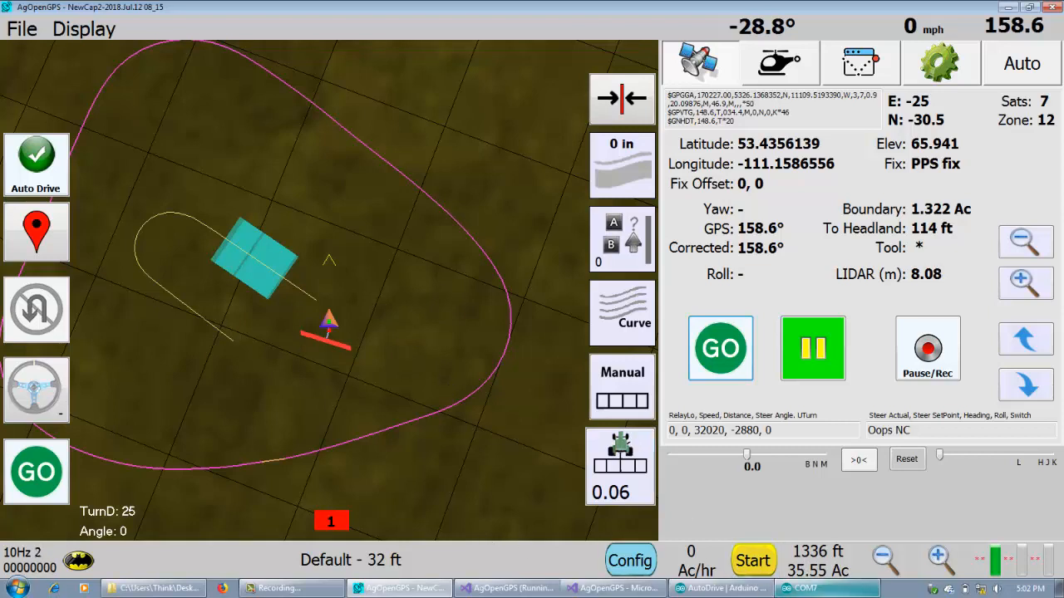
pyautogui.click(804, 589)
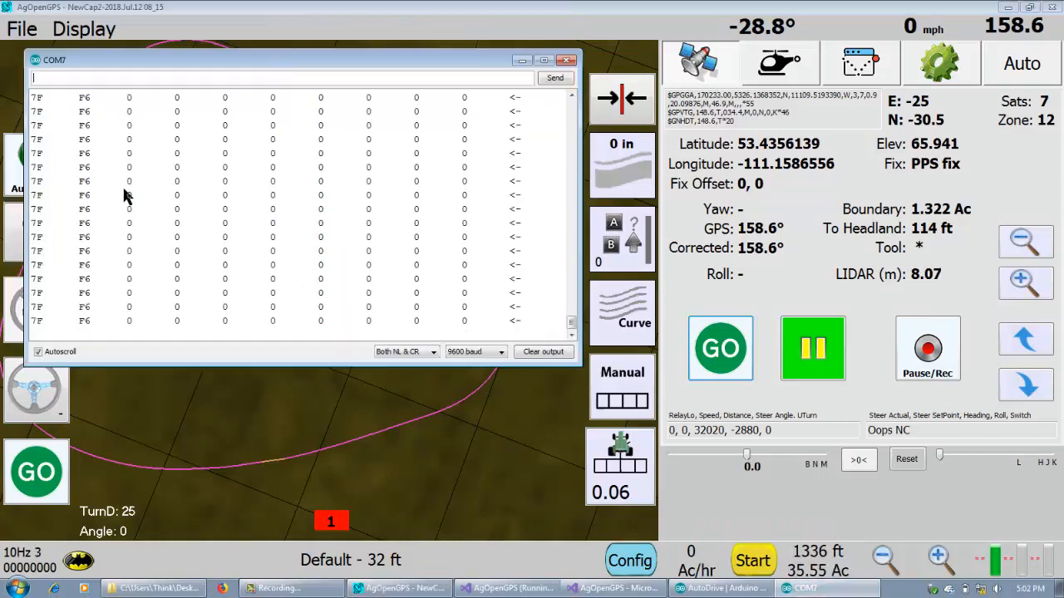
pyautogui.moveTo(249, 200)
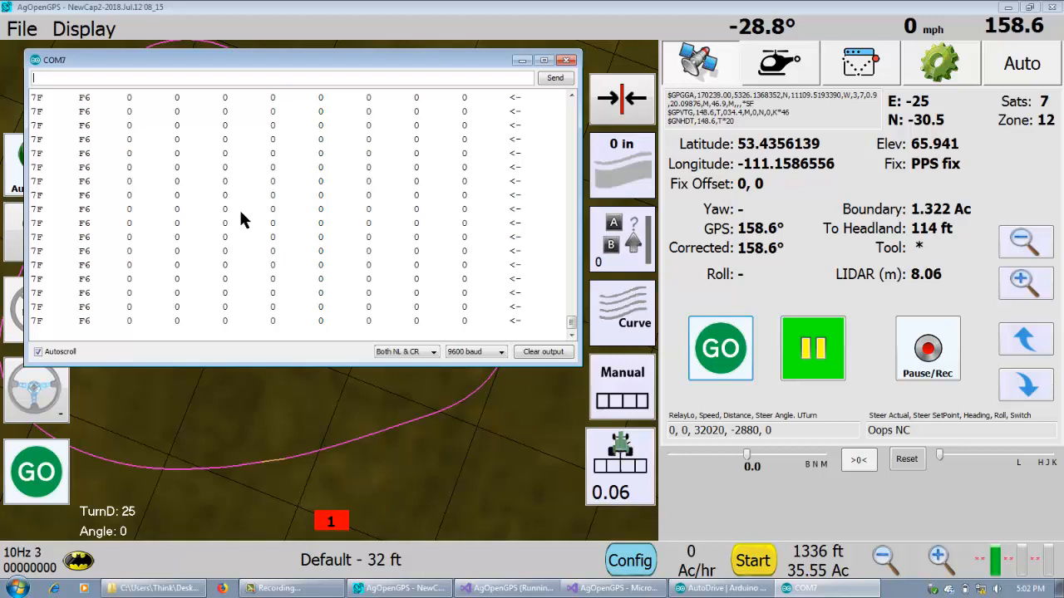
pyautogui.moveTo(48, 216)
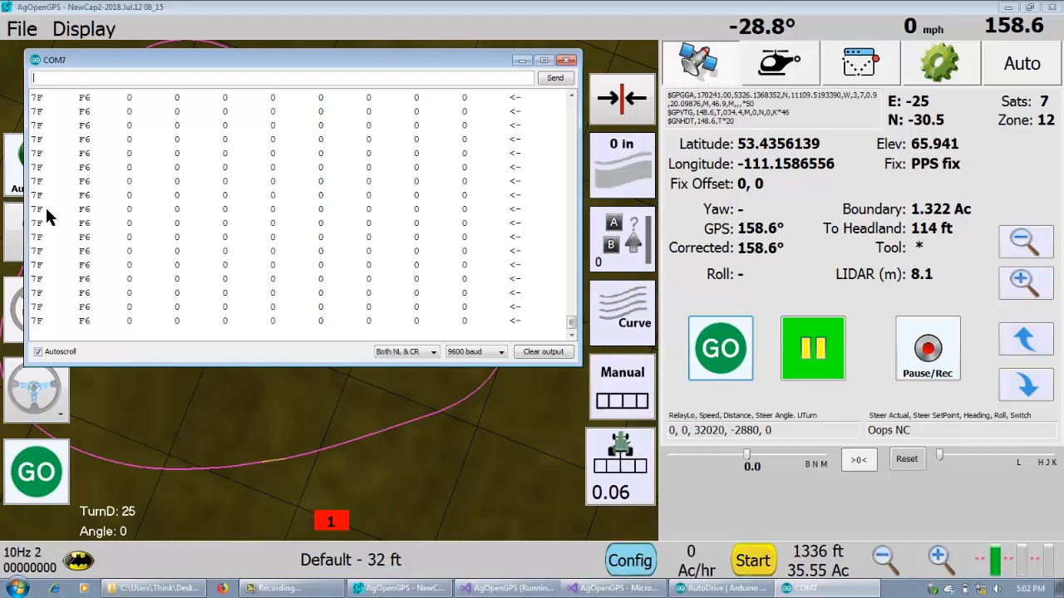
pyautogui.moveTo(86, 223)
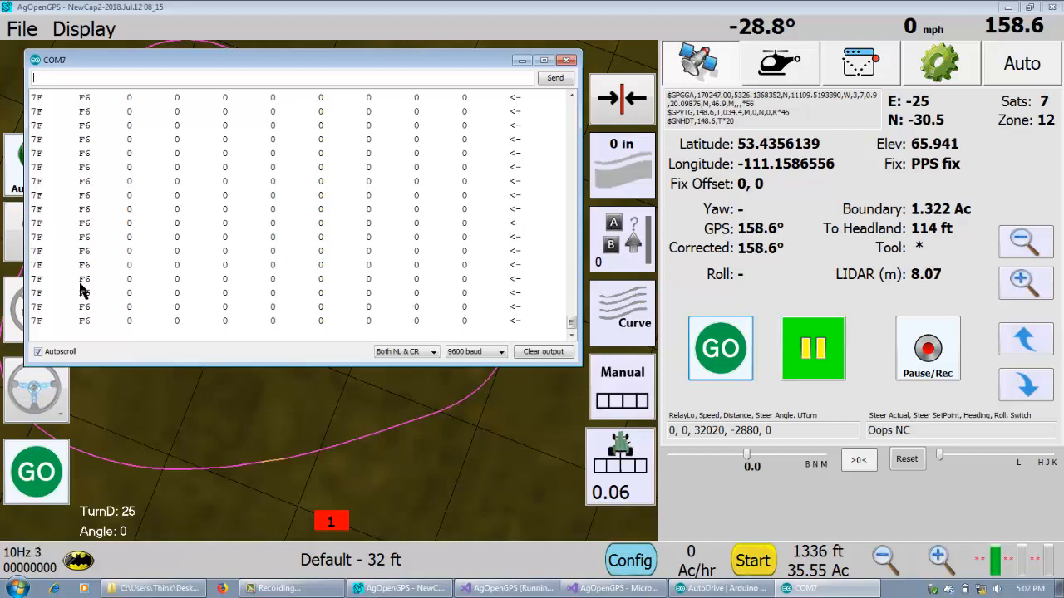
pyautogui.moveTo(469, 186)
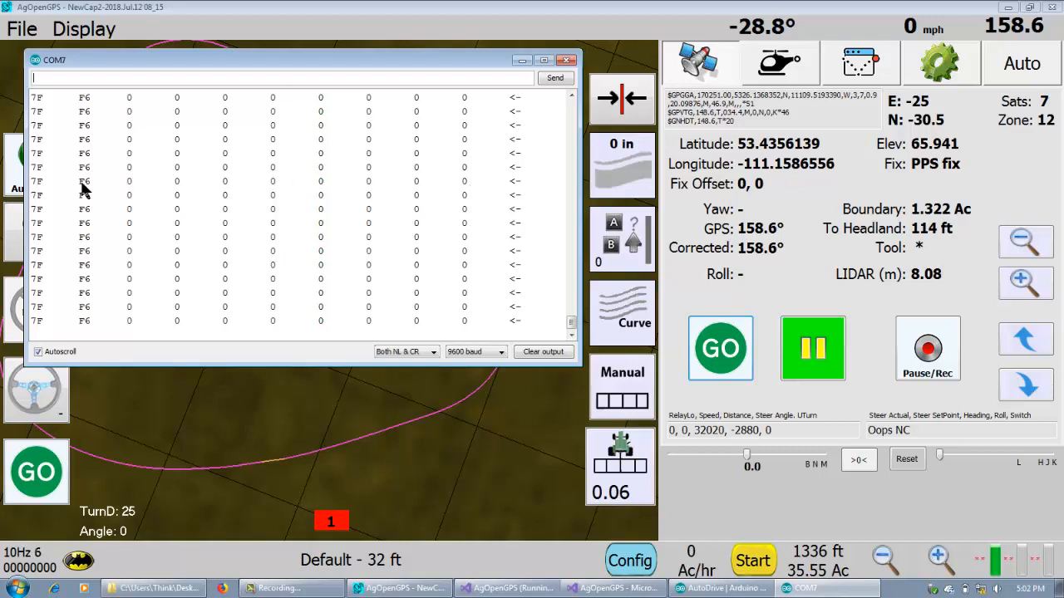
pyautogui.moveTo(479, 286)
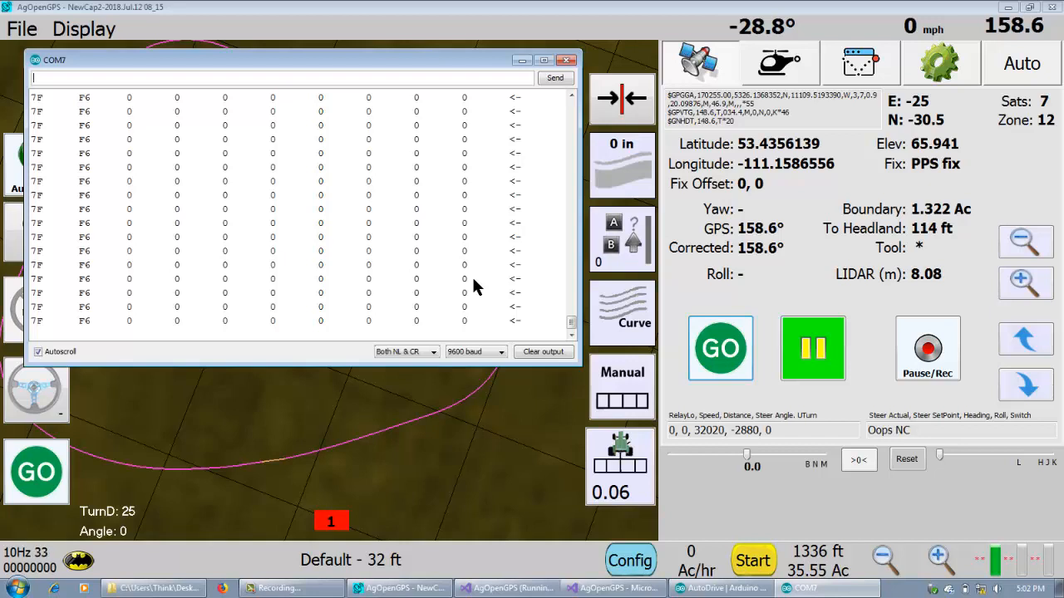
pyautogui.moveTo(485, 230)
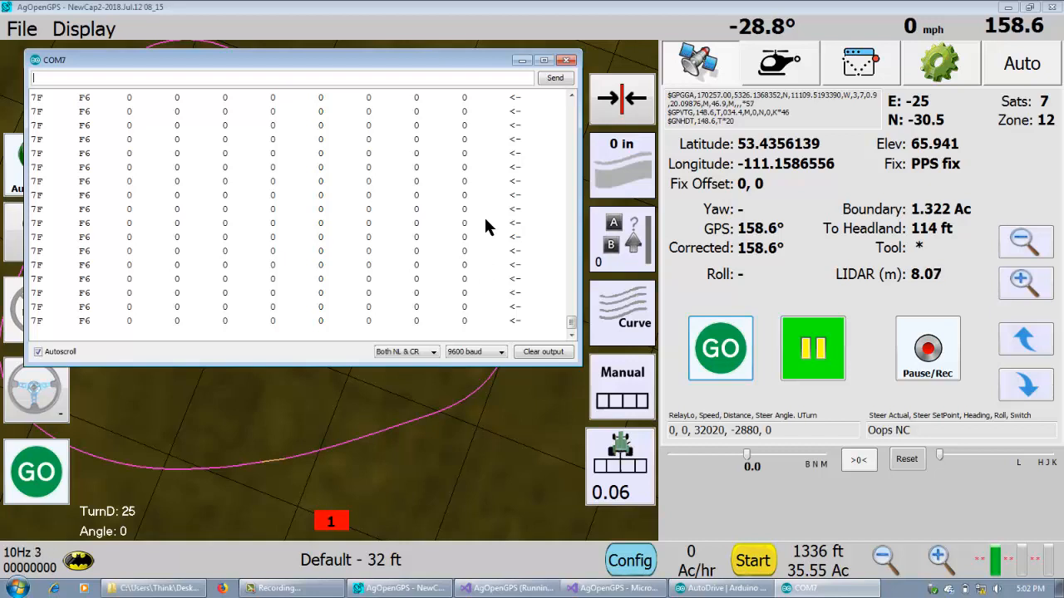
pyautogui.moveTo(545, 229)
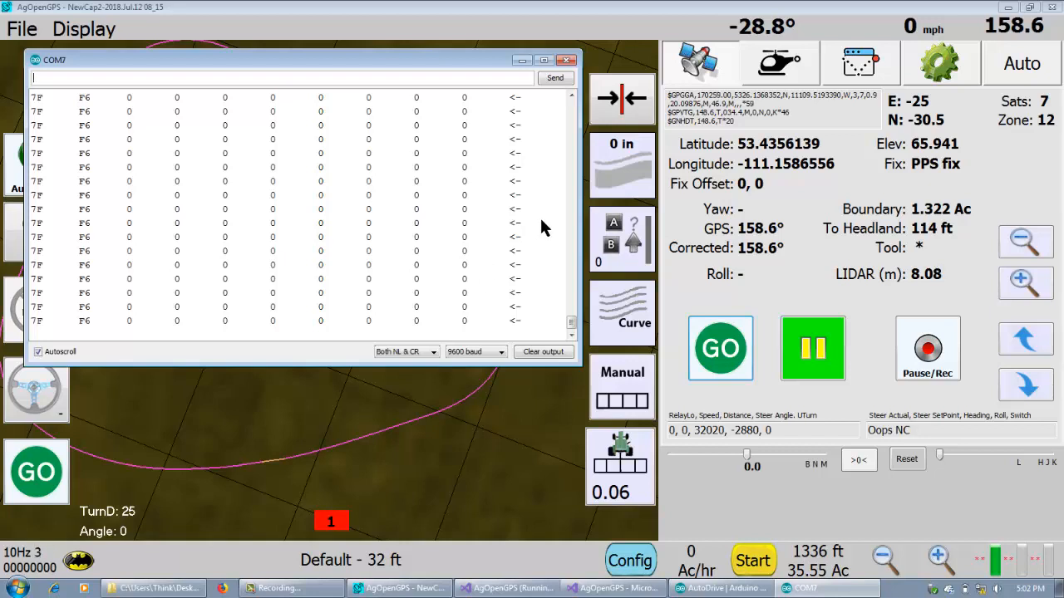
pyautogui.moveTo(106, 201)
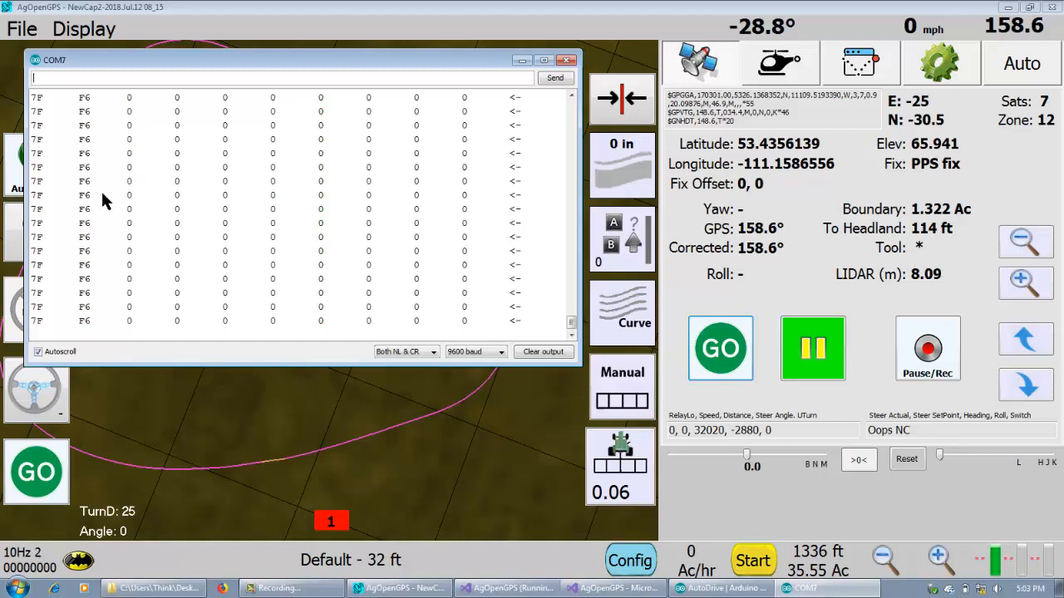
pyautogui.moveTo(402, 169)
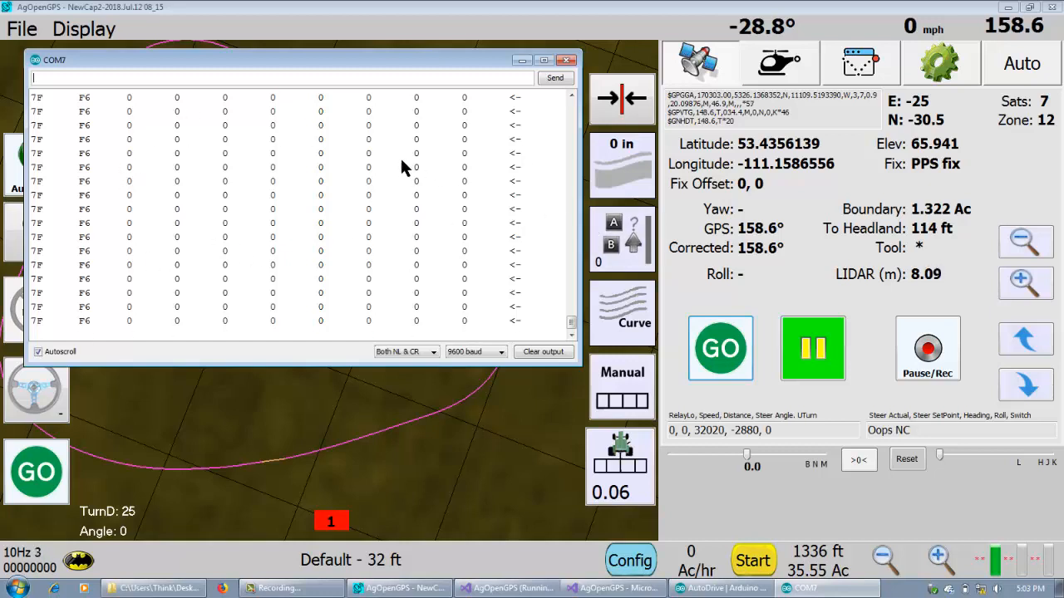
pyautogui.moveTo(490, 229)
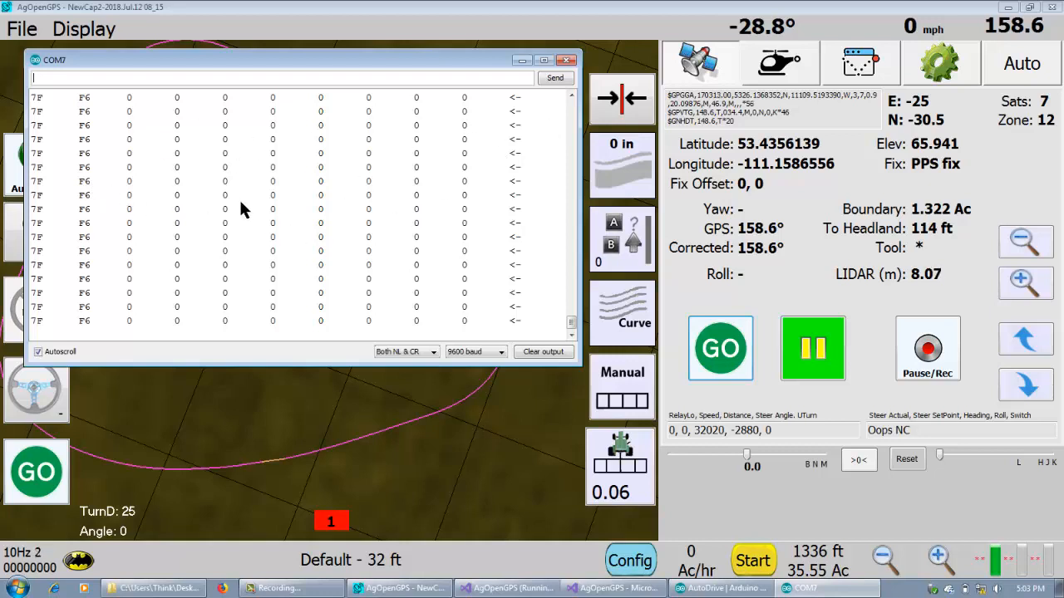
pyautogui.moveTo(408, 220)
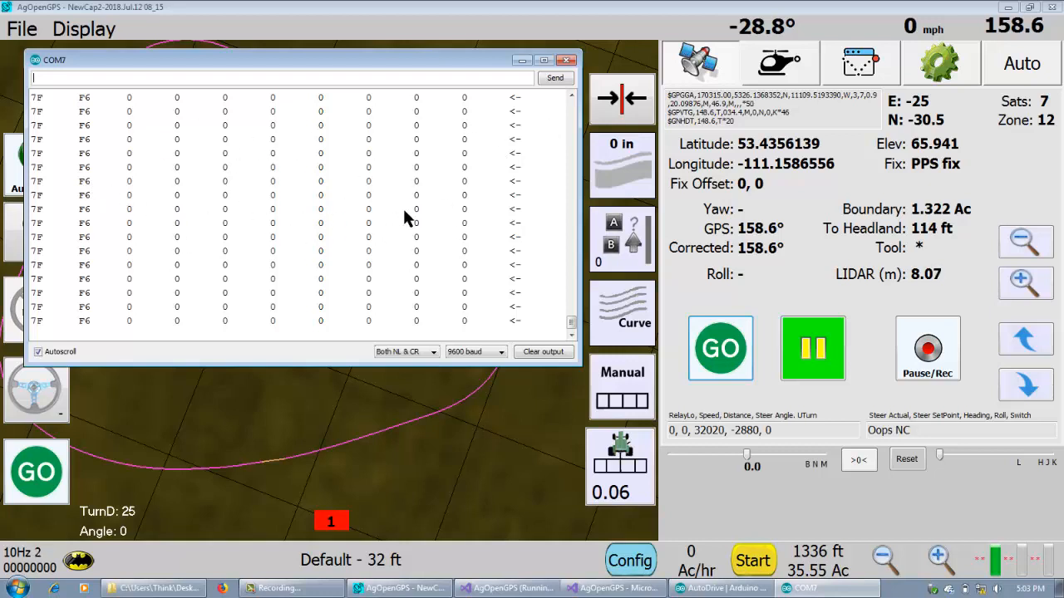
pyautogui.moveTo(429, 233)
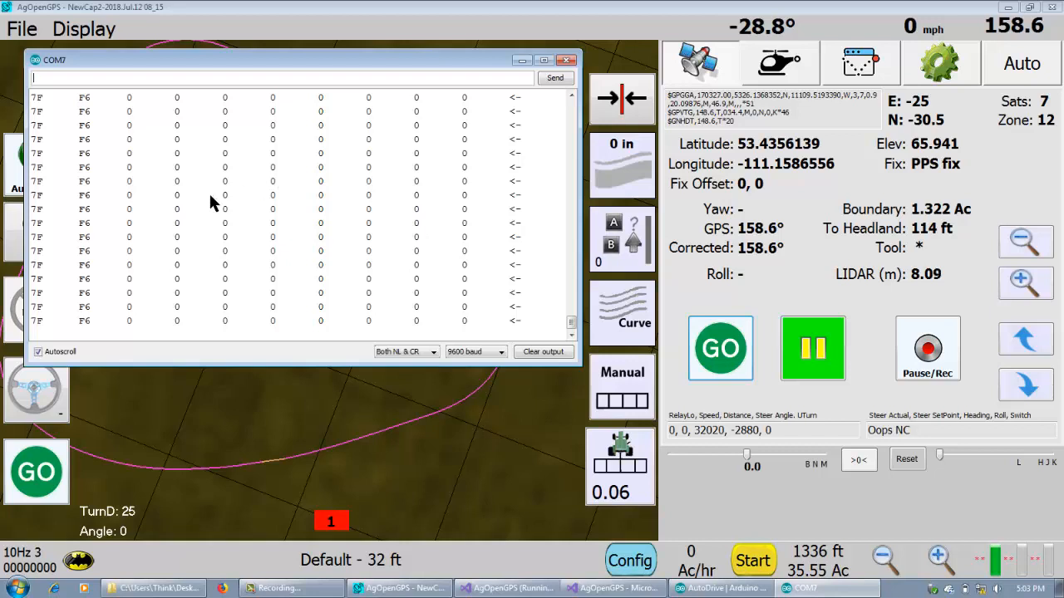
pyautogui.moveTo(300, 133)
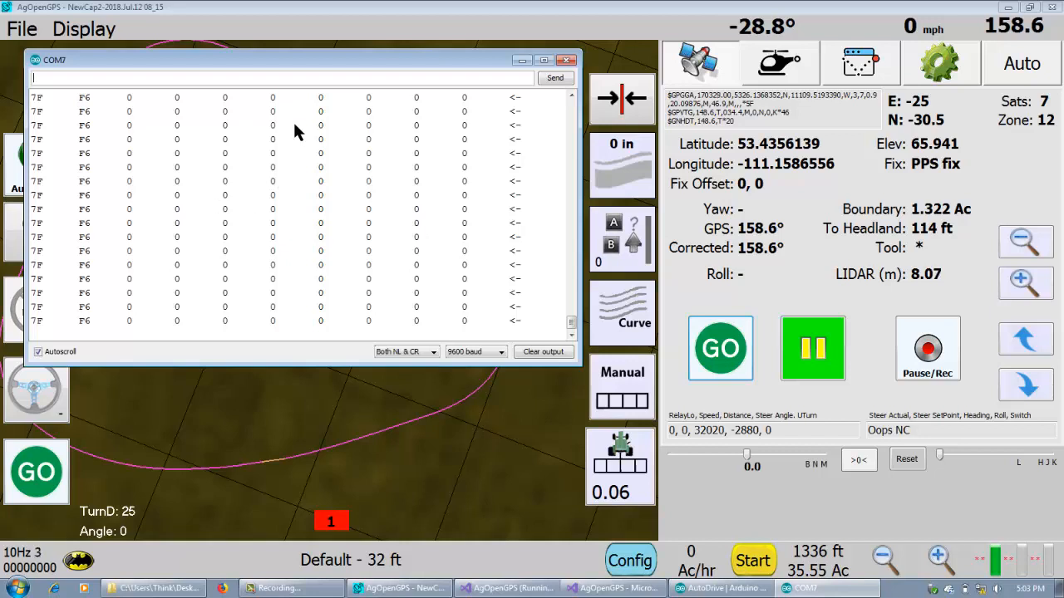
pyautogui.moveTo(379, 165)
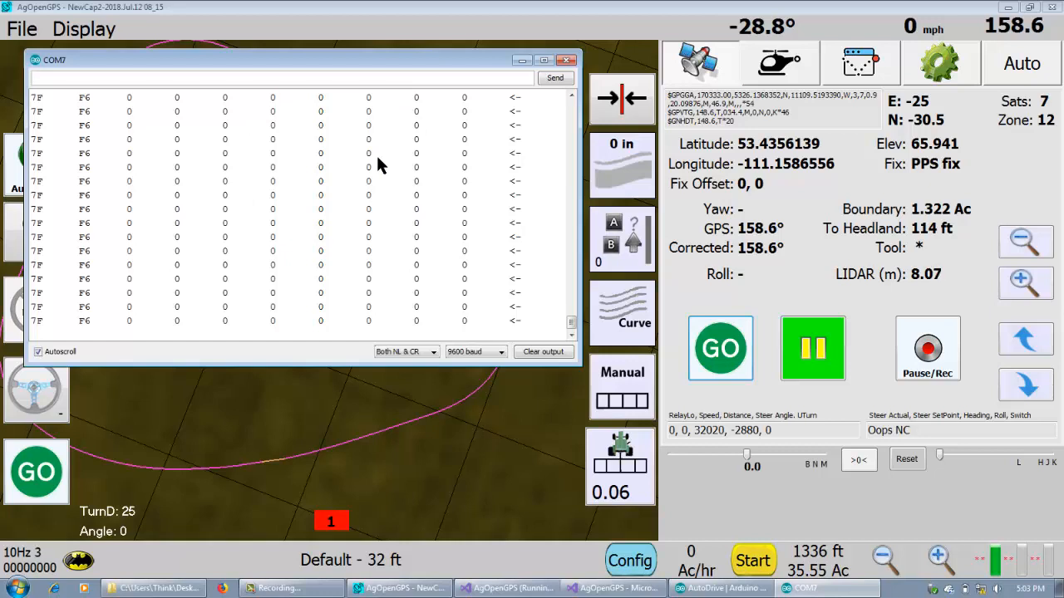
pyautogui.moveTo(864, 148)
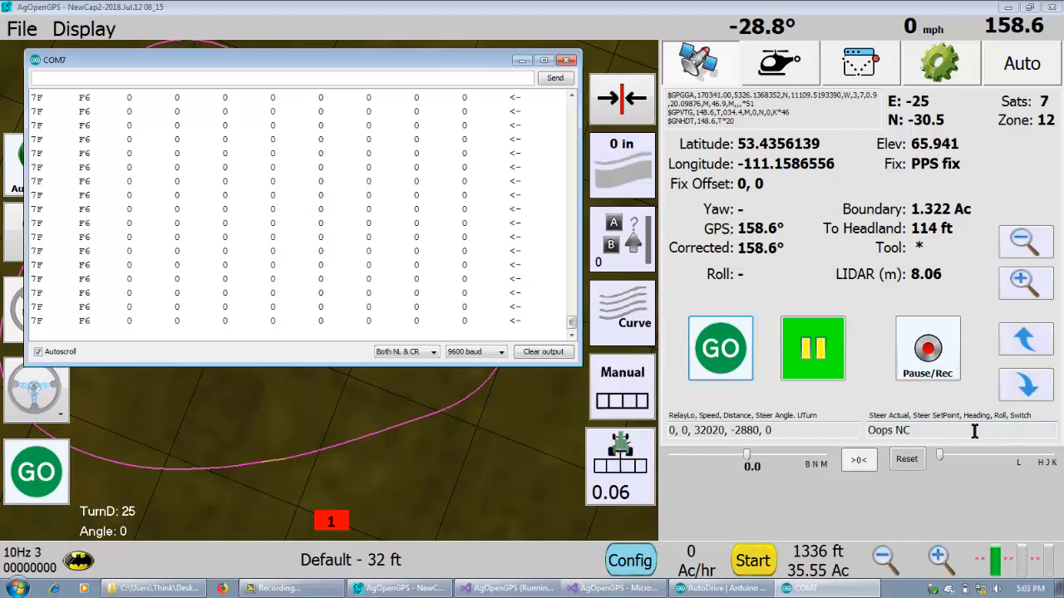
pyautogui.moveTo(944, 435)
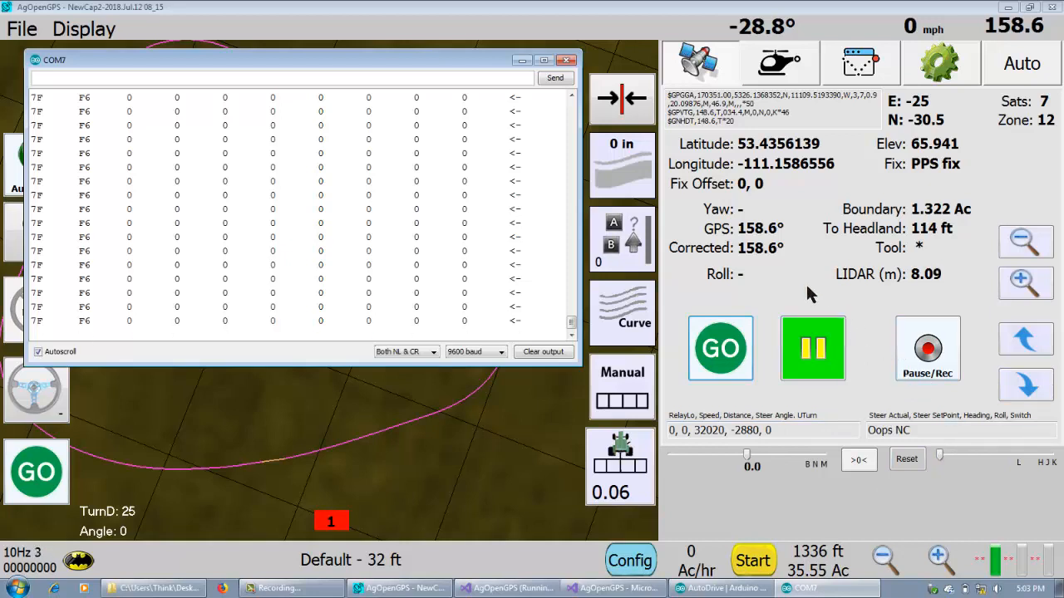
pyautogui.moveTo(408, 53)
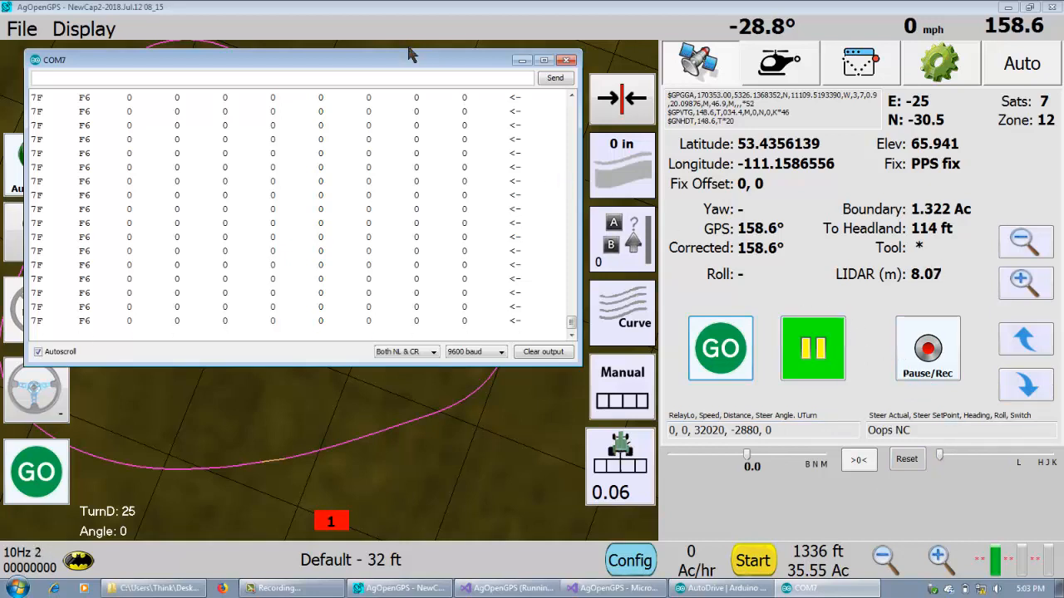